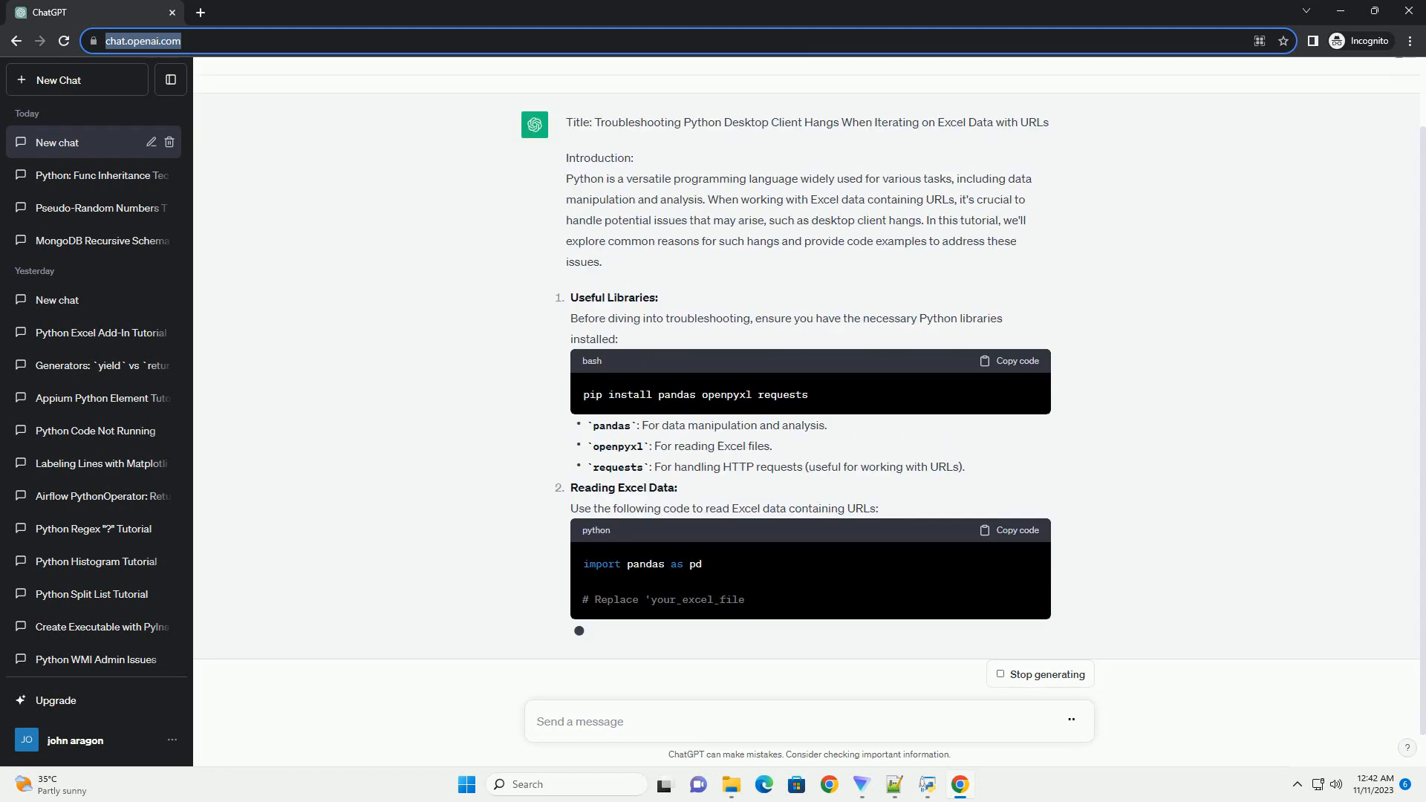
scroll(down, 3)
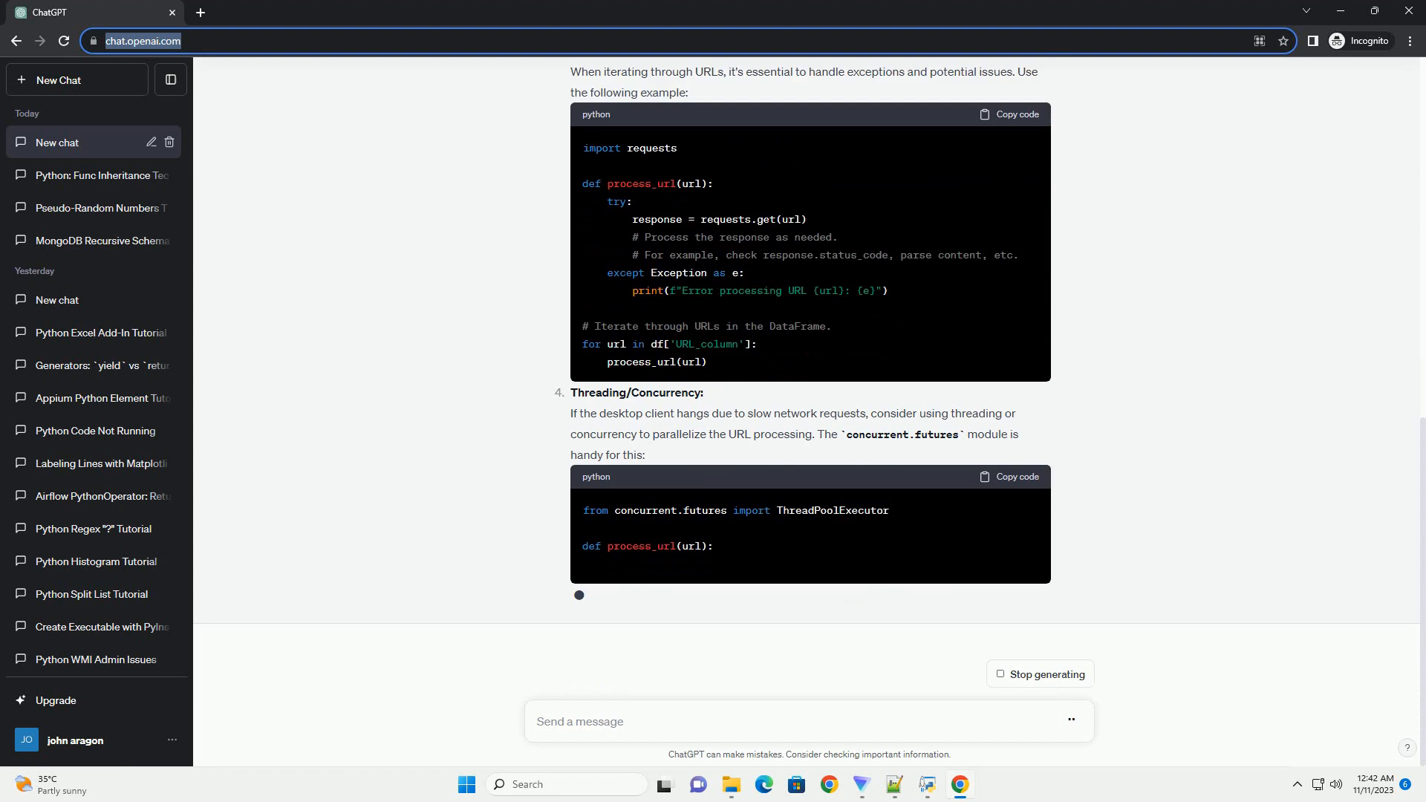
scroll(down, 3)
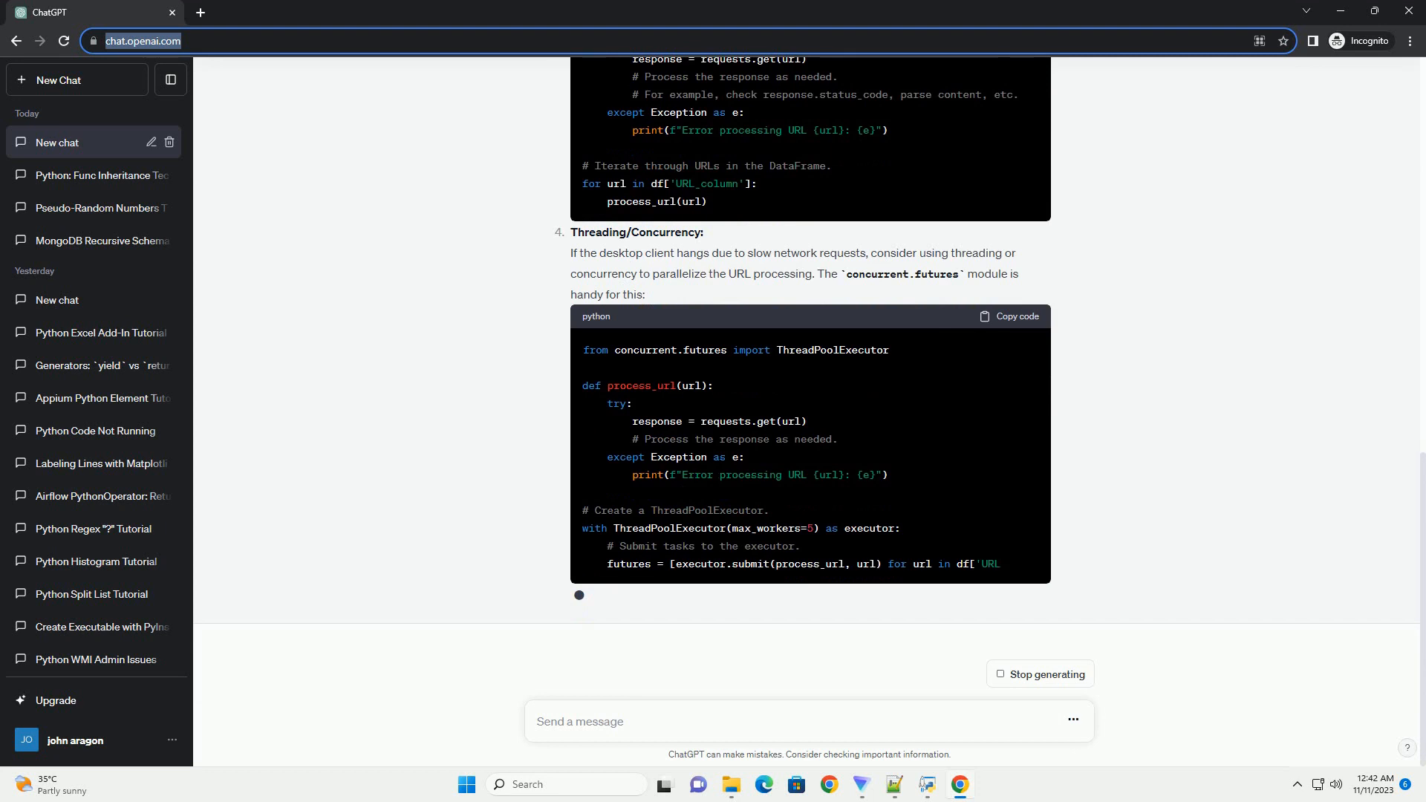
scroll(down, 3)
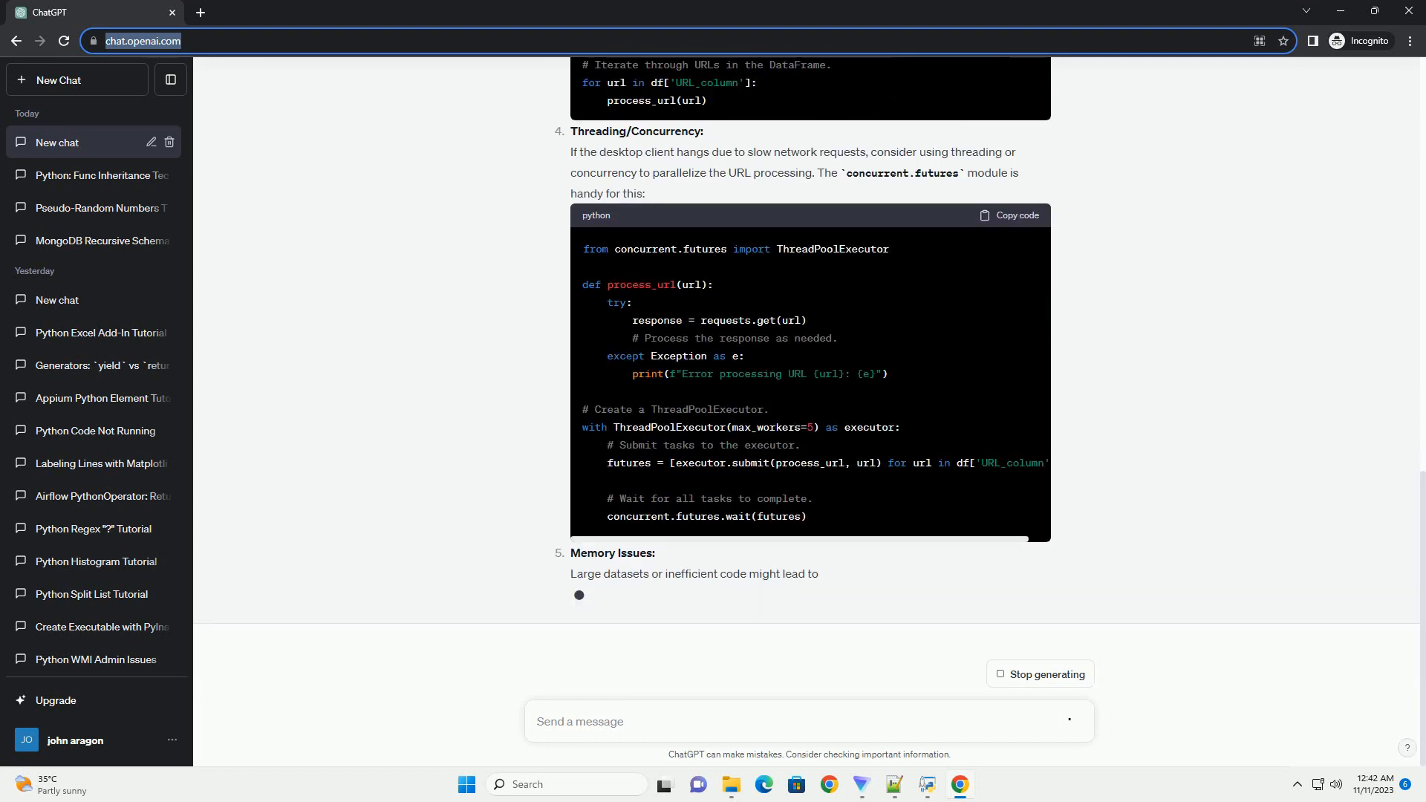
scroll(down, 3)
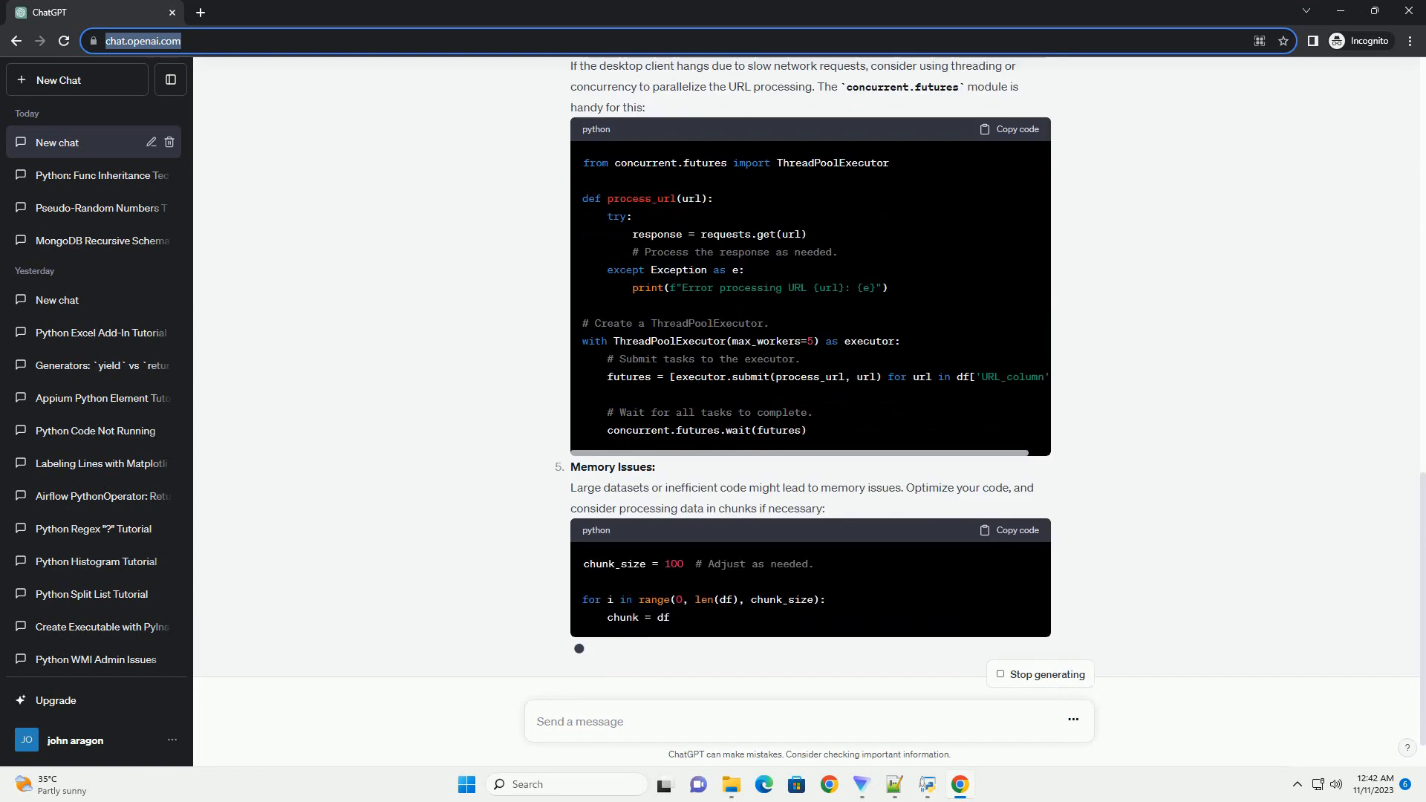
scroll(down, 3)
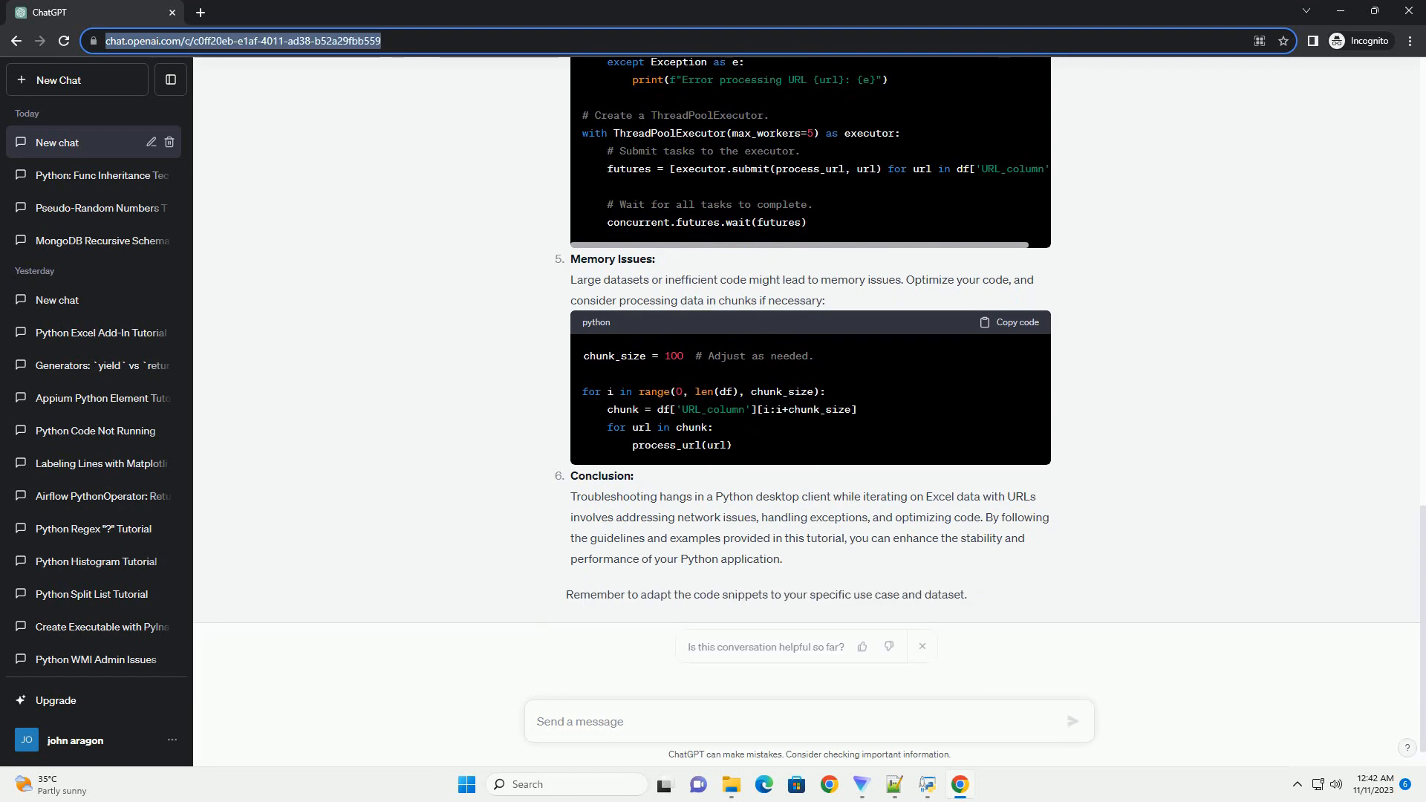
scroll(down, 3)
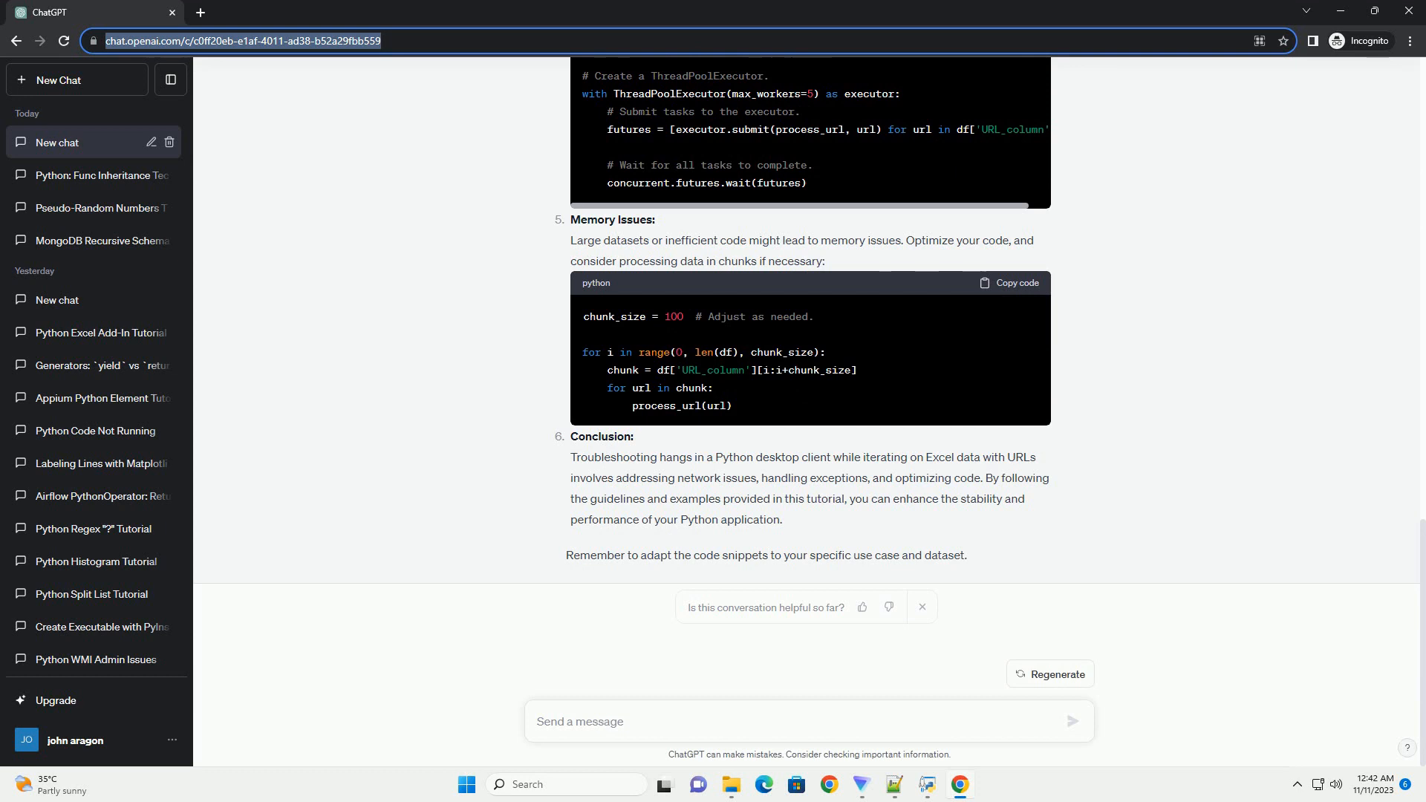